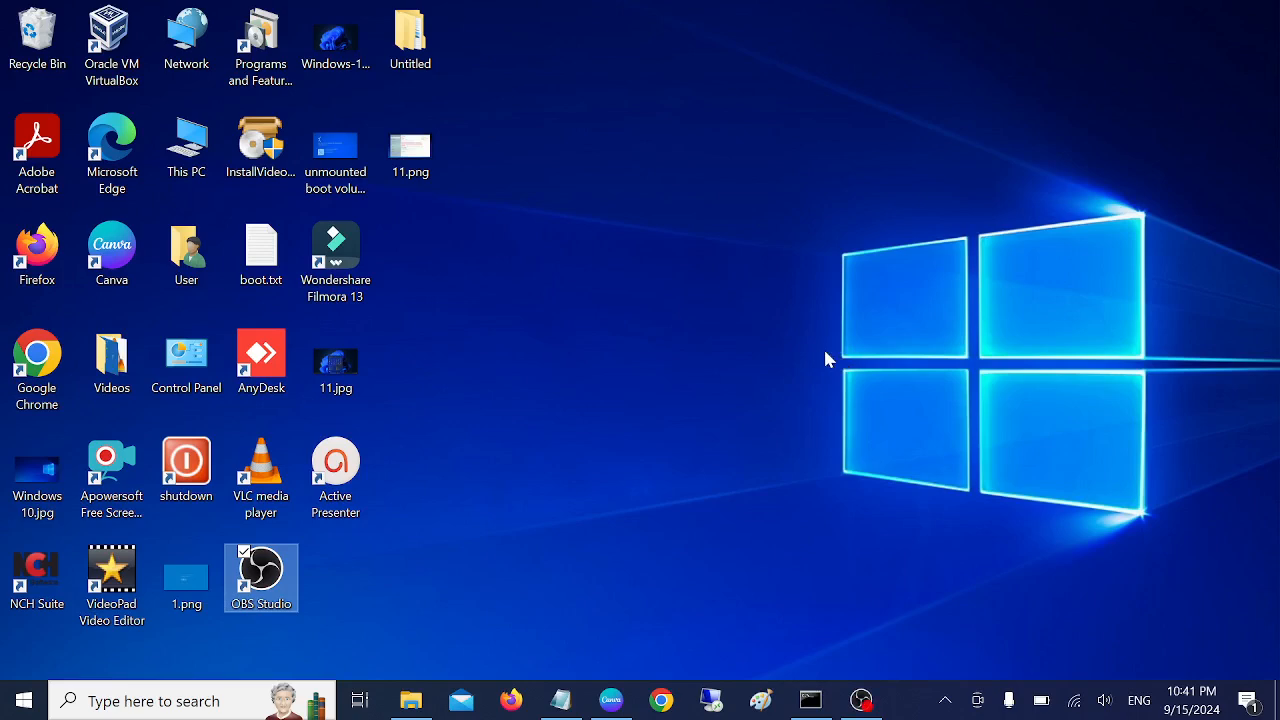
{"action": "mouse_move", "coordinate": [817, 655]}
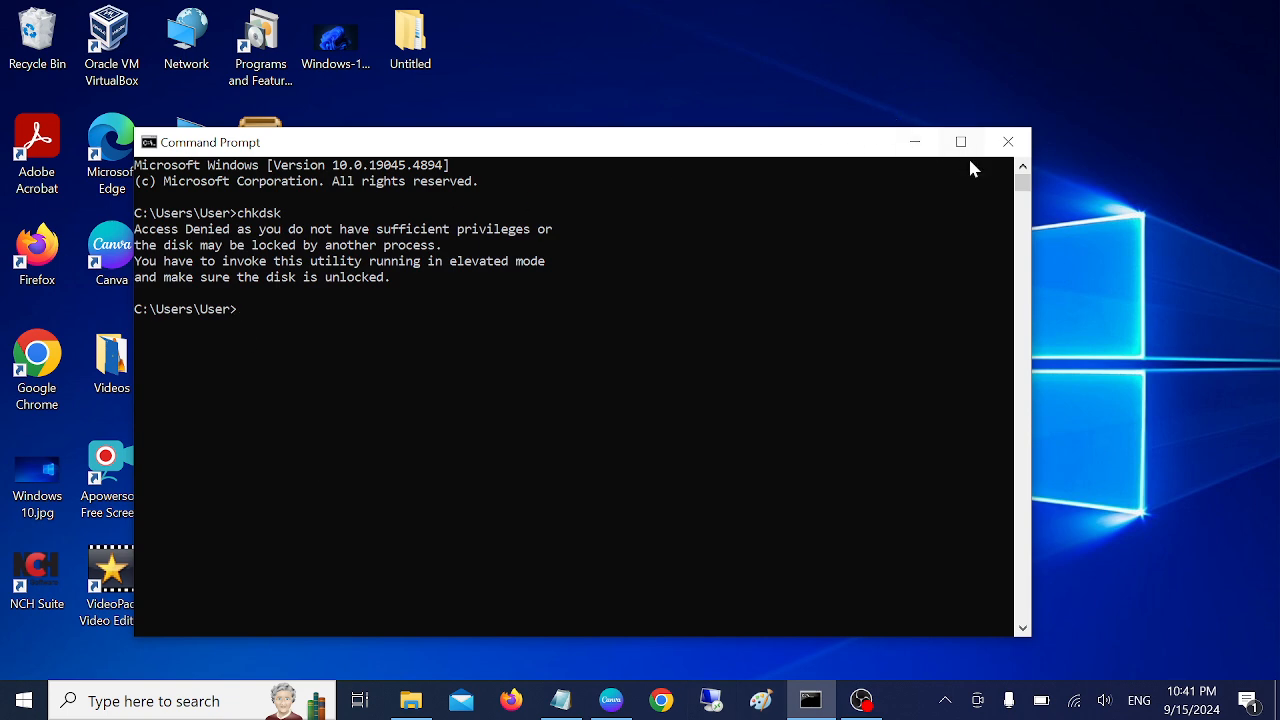
Step: Maximize the normal Command Prompt and select chkdsk's Access Denied message requiring elevated mode
{"action": "left_click", "coordinate": [960, 141]}
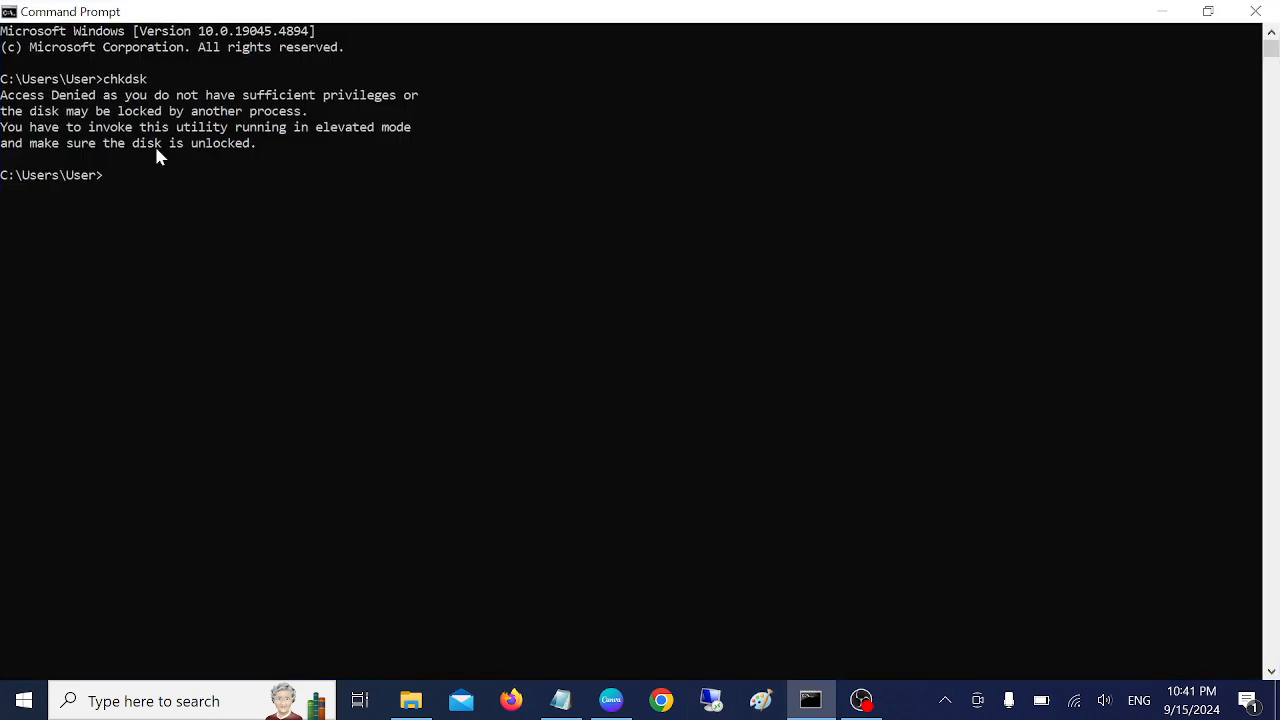
{"action": "mouse_move", "coordinate": [6, 107]}
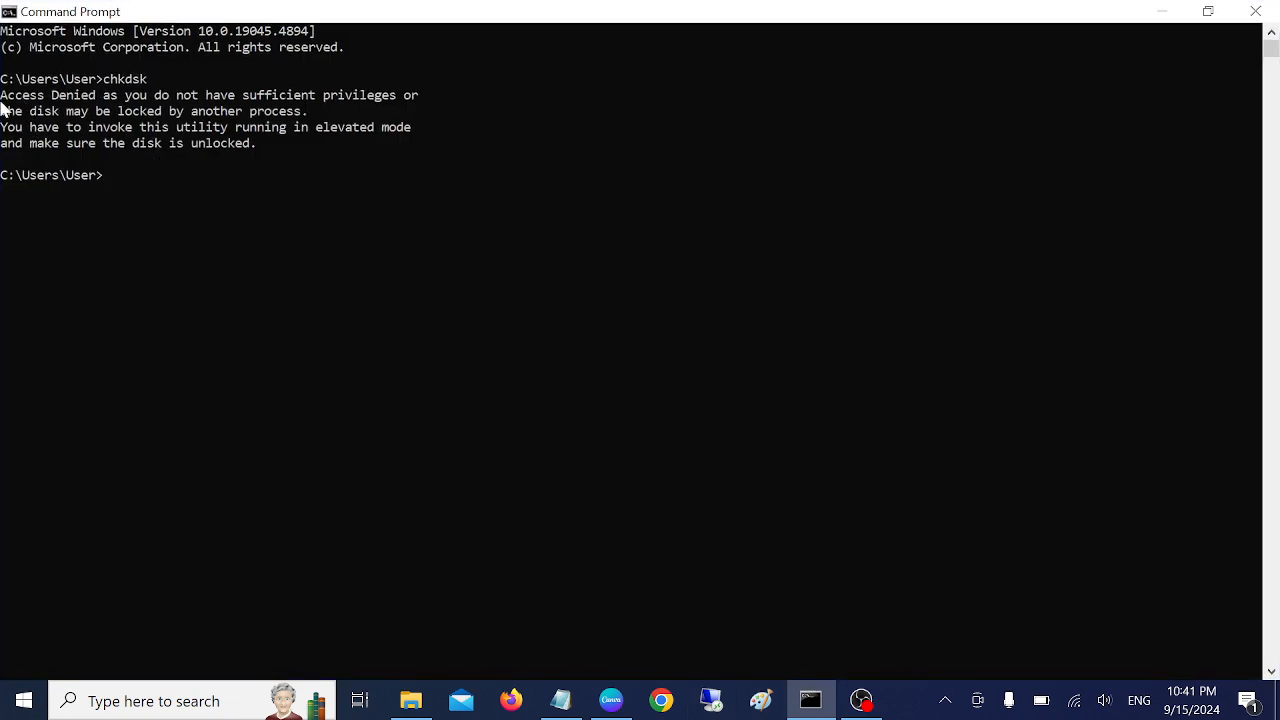
{"action": "left_click_drag", "start_coordinate": [0, 95], "coordinate": [160, 95]}
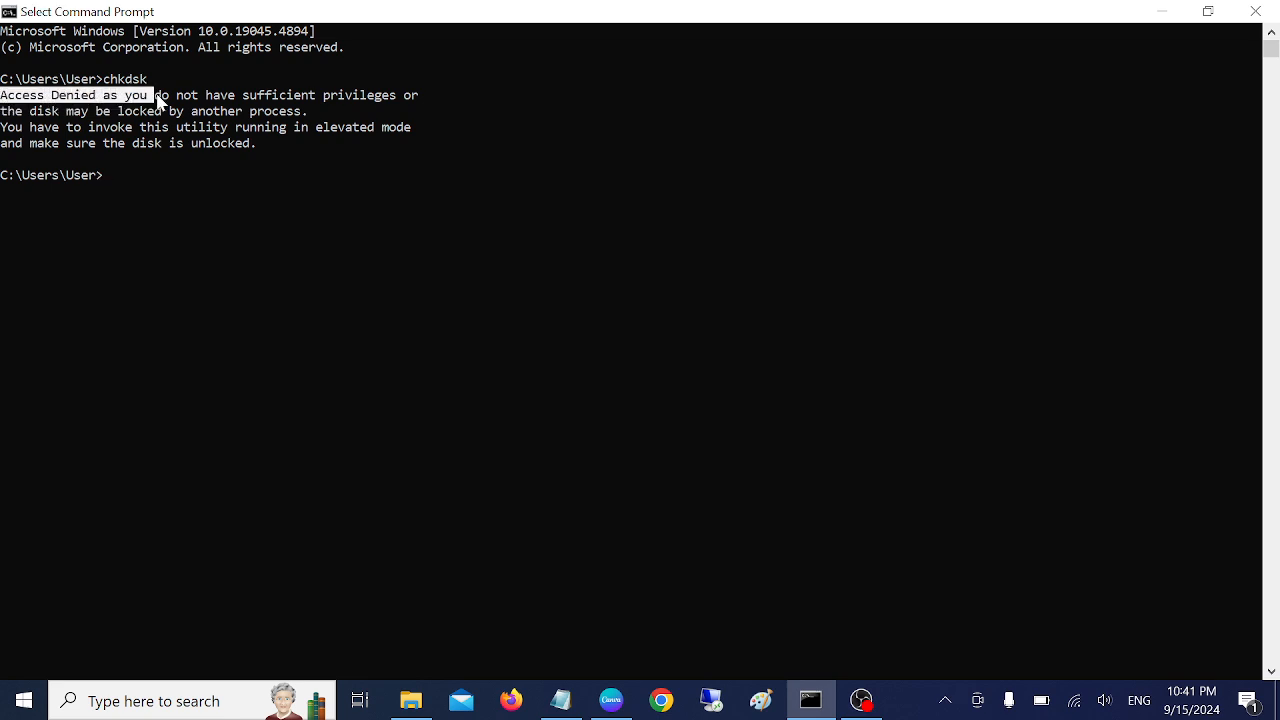
{"action": "left_click_drag", "start_coordinate": [0, 94], "coordinate": [425, 94]}
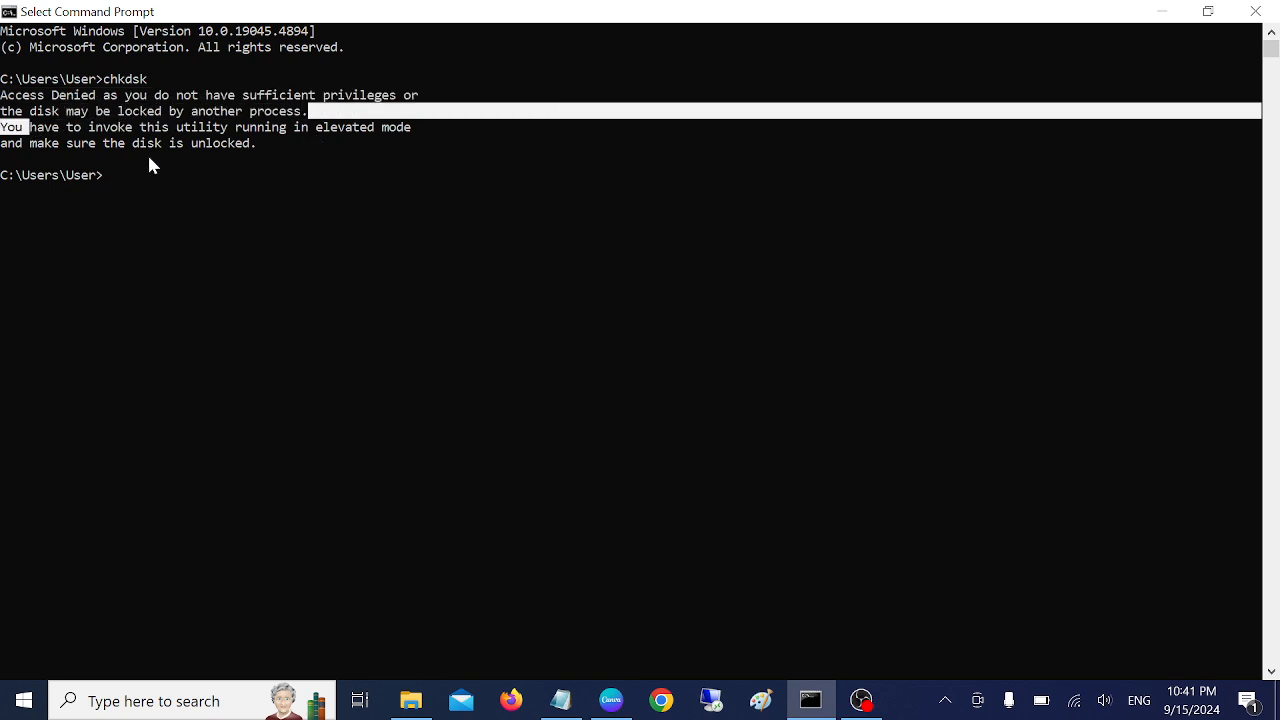
{"action": "mouse_move", "coordinate": [123, 194]}
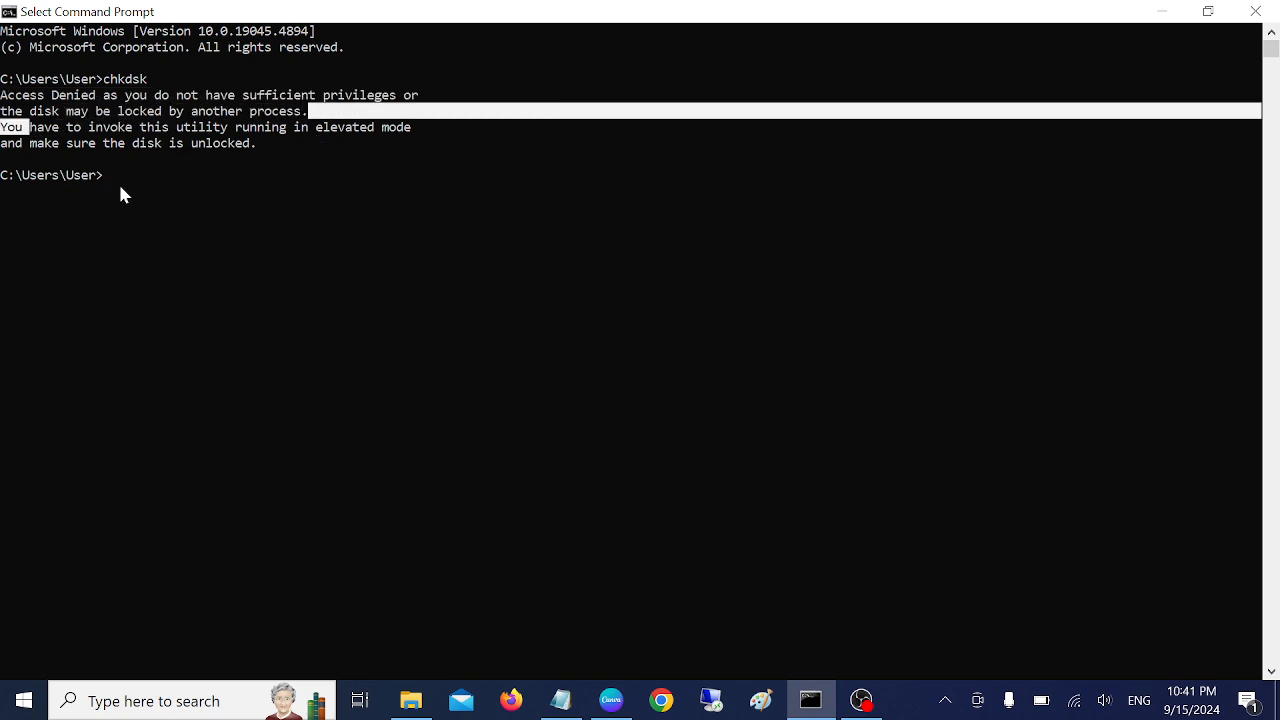
{"action": "mouse_move", "coordinate": [85, 159]}
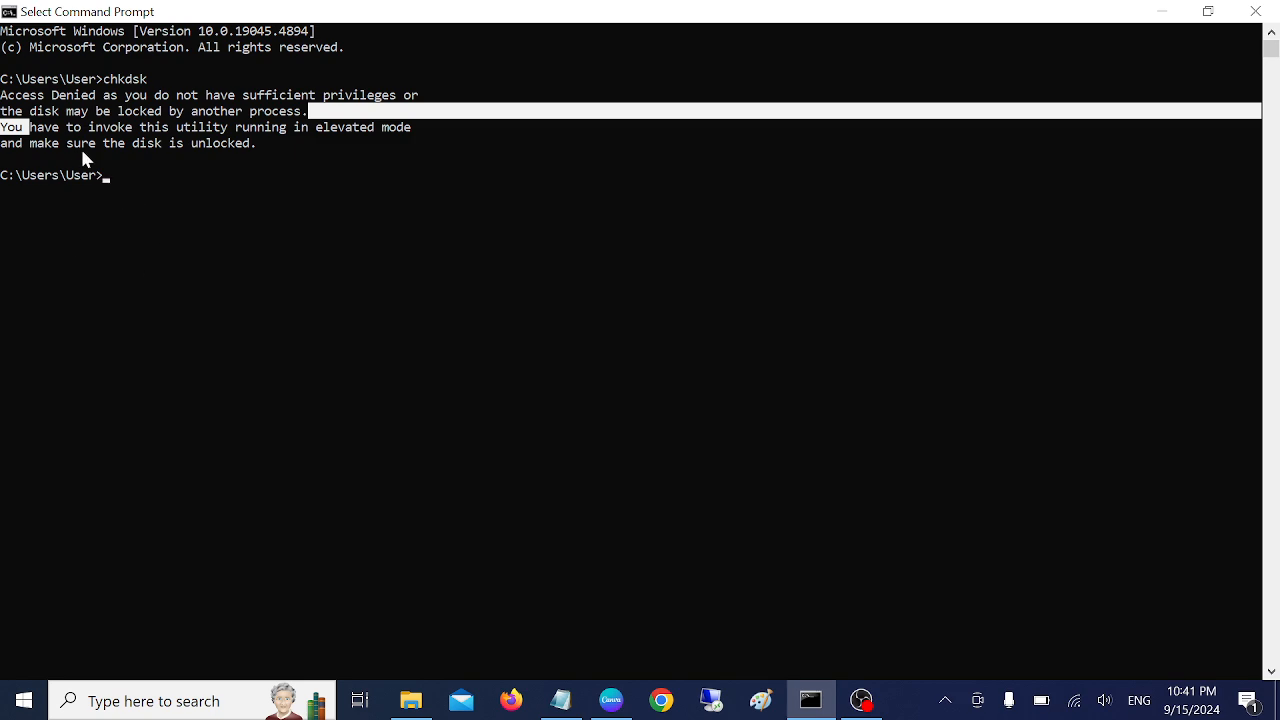
{"action": "mouse_move", "coordinate": [147, 175]}
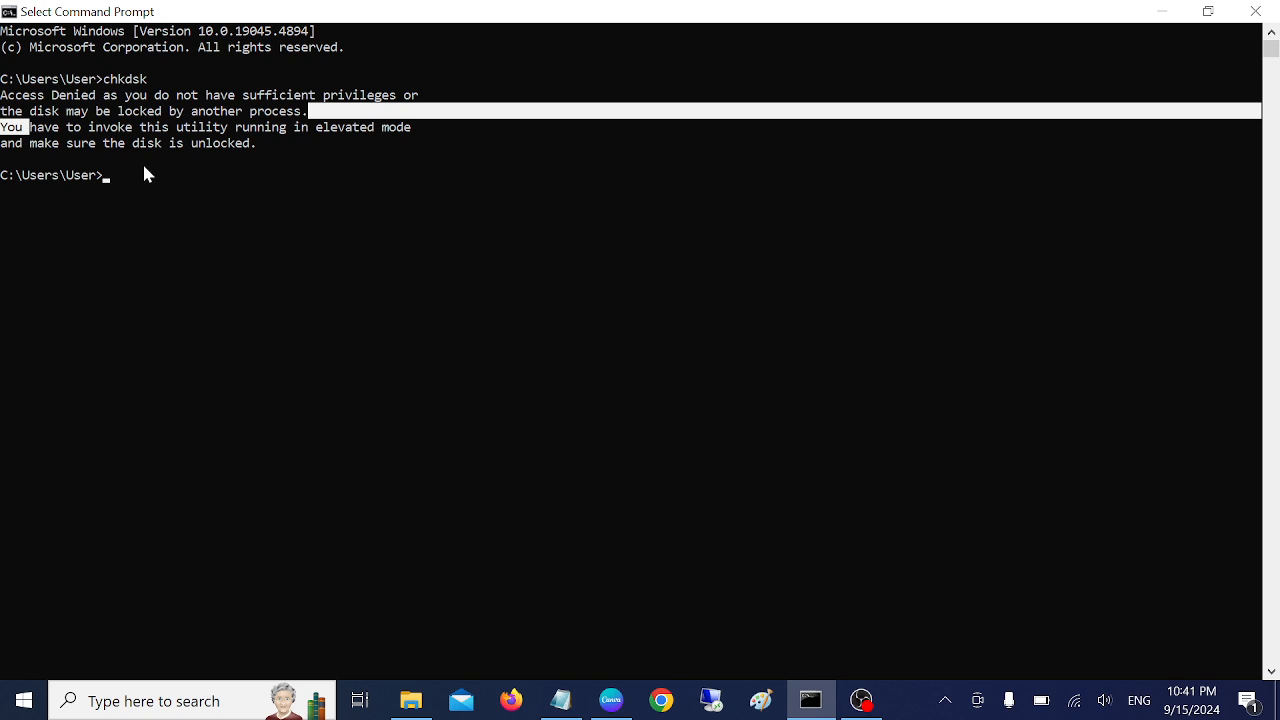
{"action": "mouse_move", "coordinate": [128, 180]}
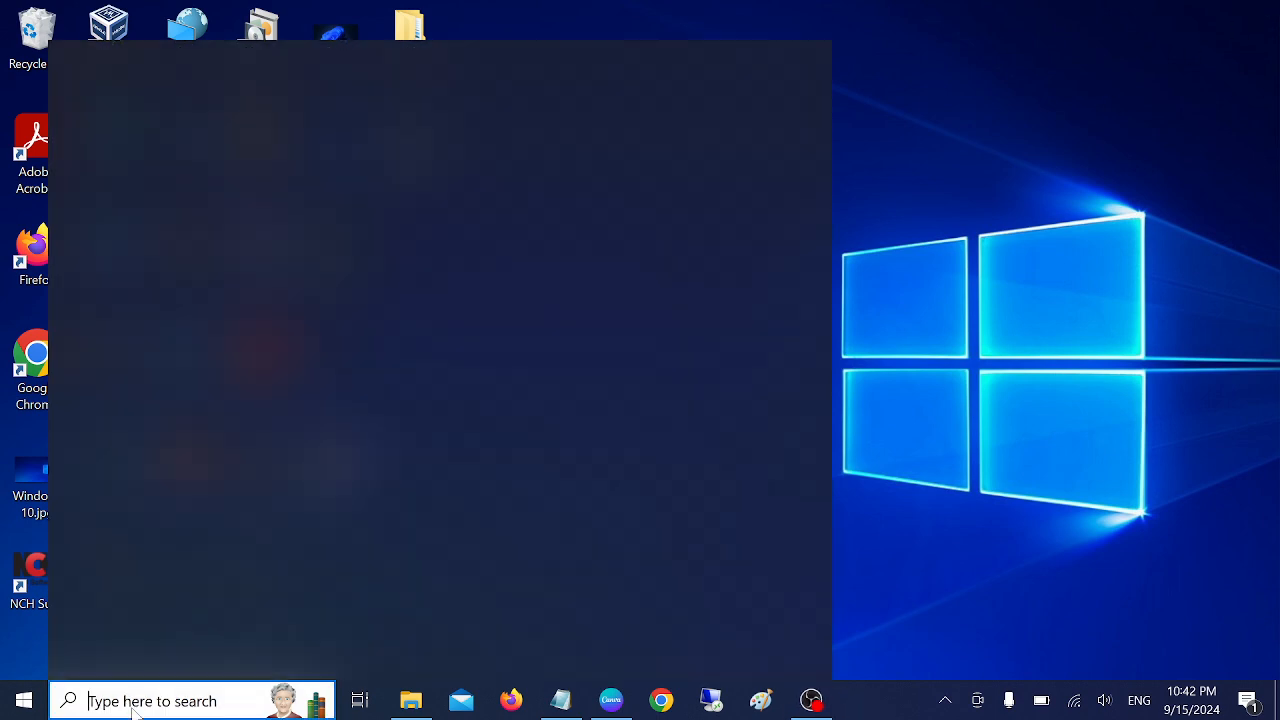
Step: Launch Command Prompt as administrator via a 'cmd' search and run chkdsk, which reports NTFS
{"action": "type", "text": "cmd"}
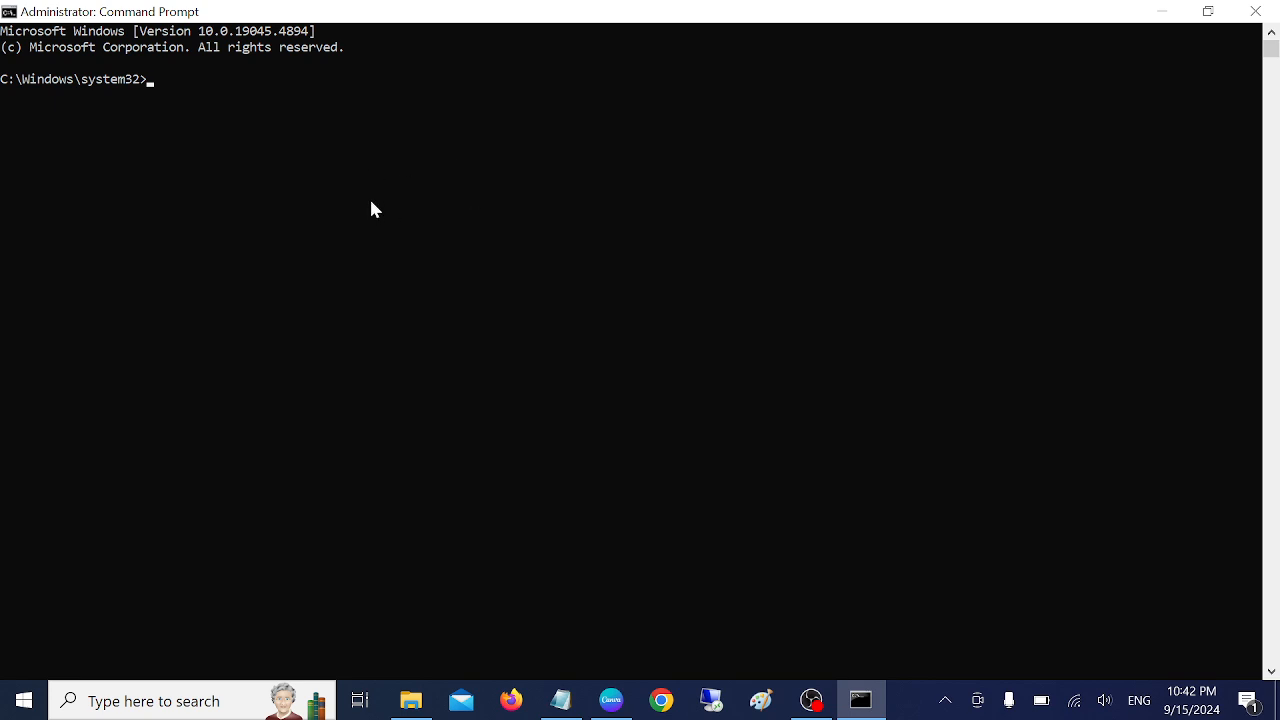
{"action": "mouse_move", "coordinate": [385, 203]}
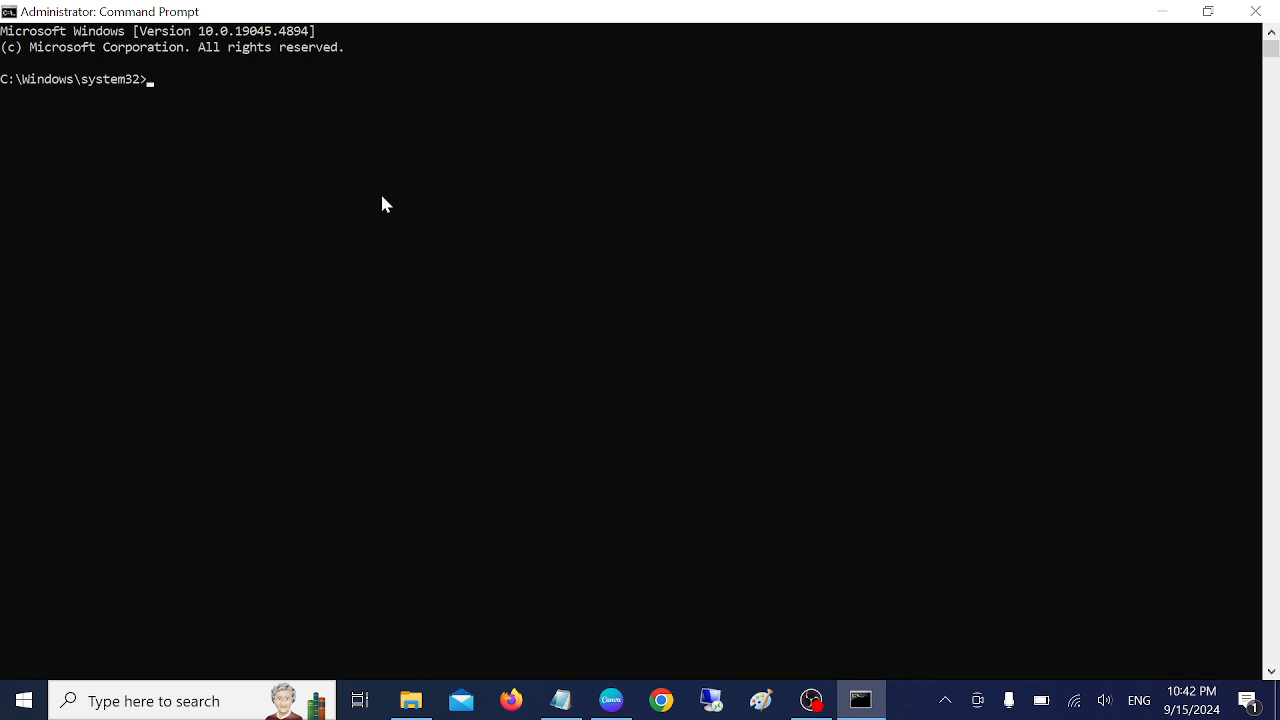
{"action": "type", "text": "chkds"}
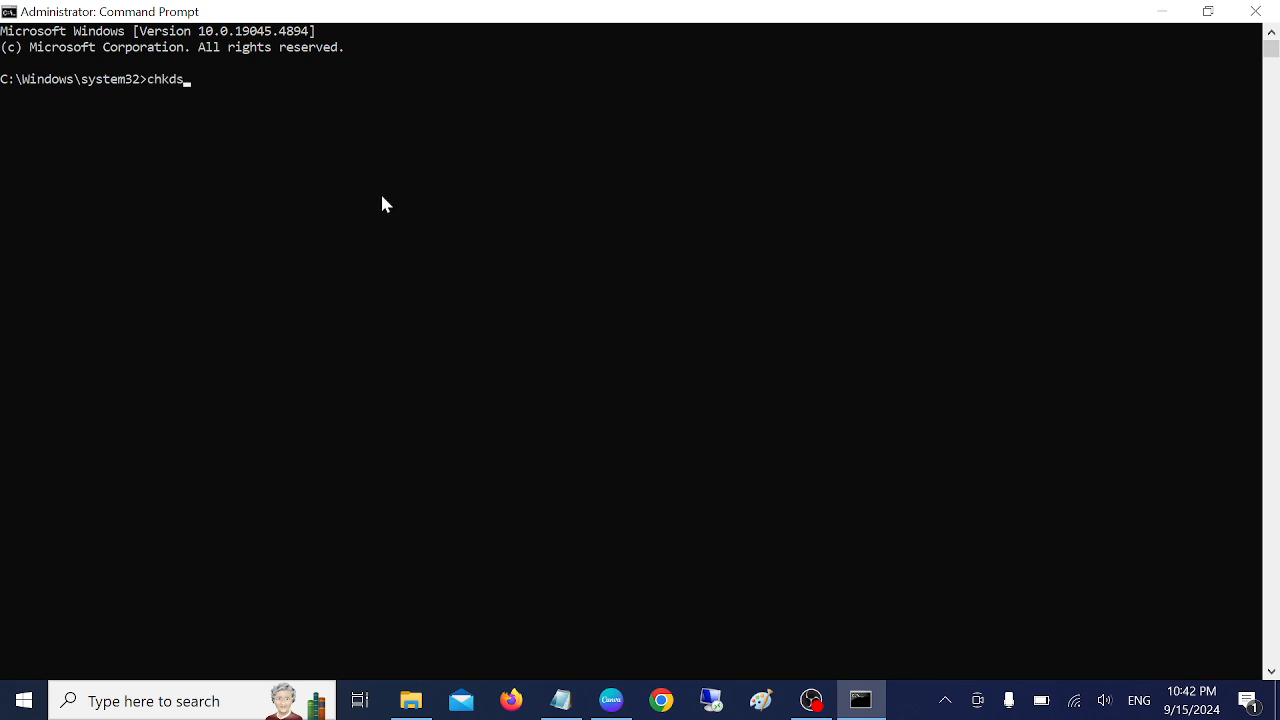
{"action": "key", "text": "enter"}
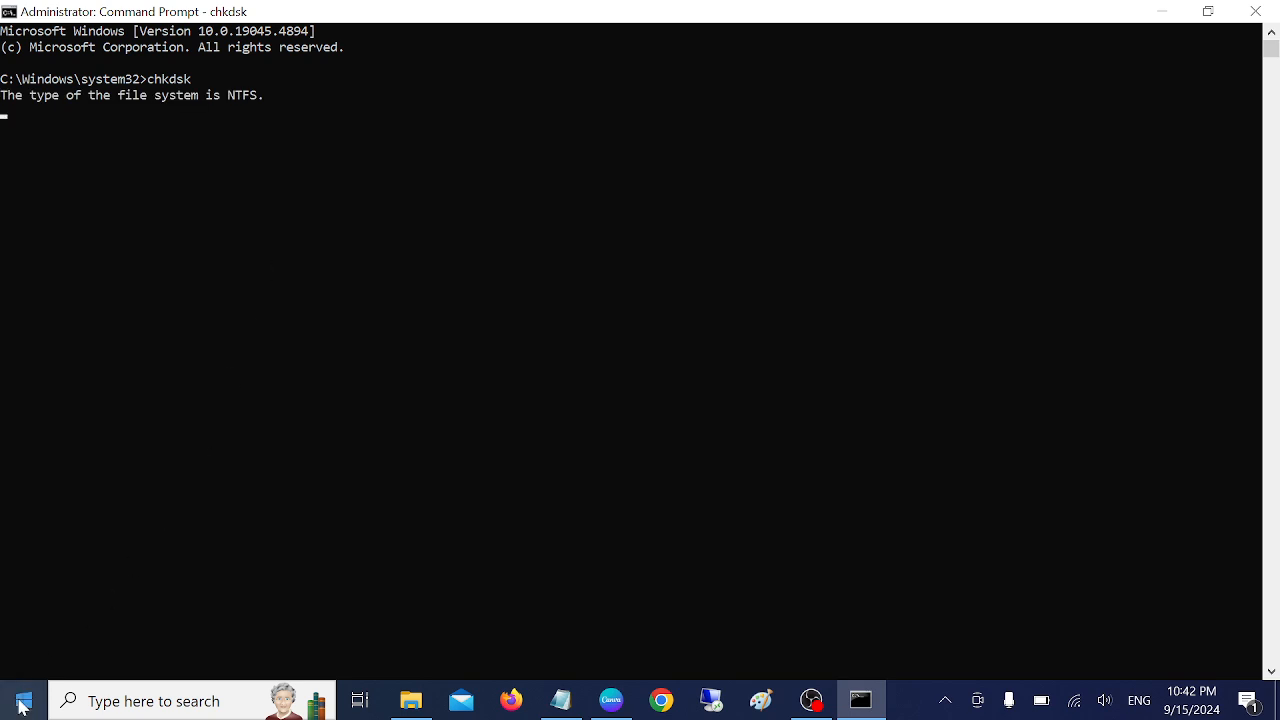
Step: Start Windows PowerShell (Admin) from the Win+X menu and run chkdsk there, reporting NTFS
{"action": "right_click", "coordinate": [15, 698]}
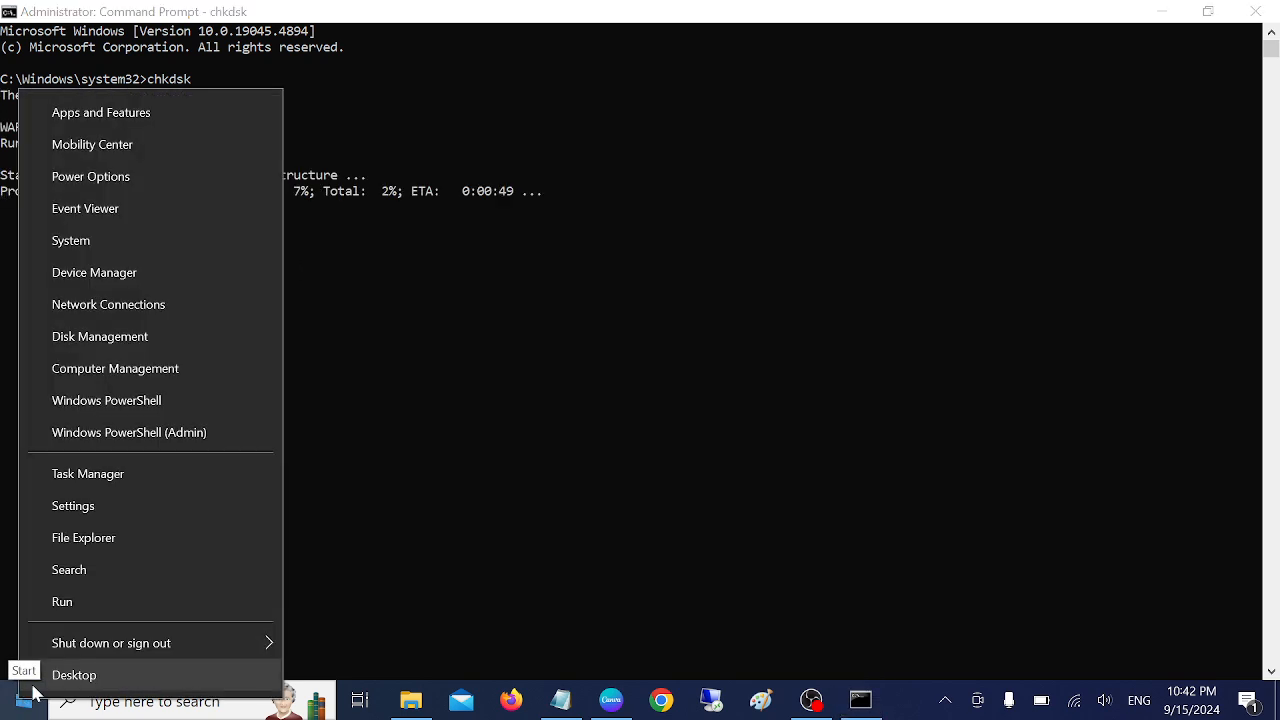
{"action": "mouse_move", "coordinate": [114, 446]}
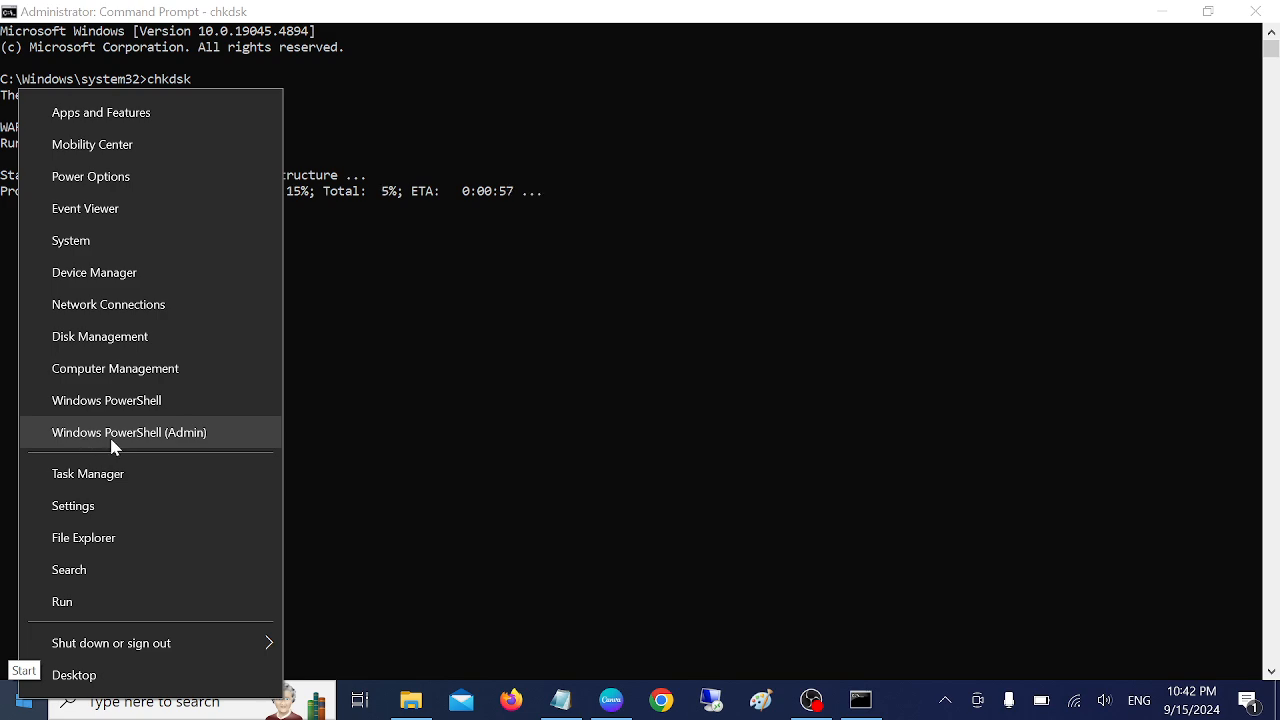
{"action": "left_click", "coordinate": [129, 432]}
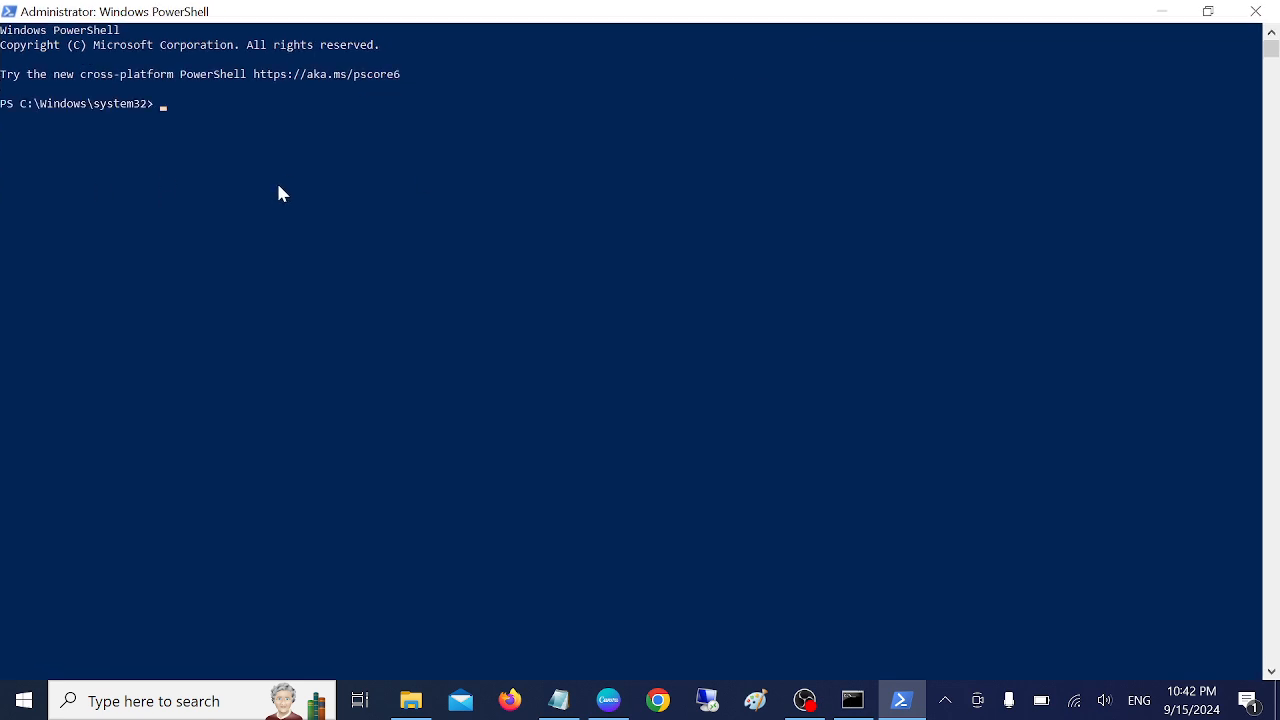
{"action": "type", "text": "chkdsk"}
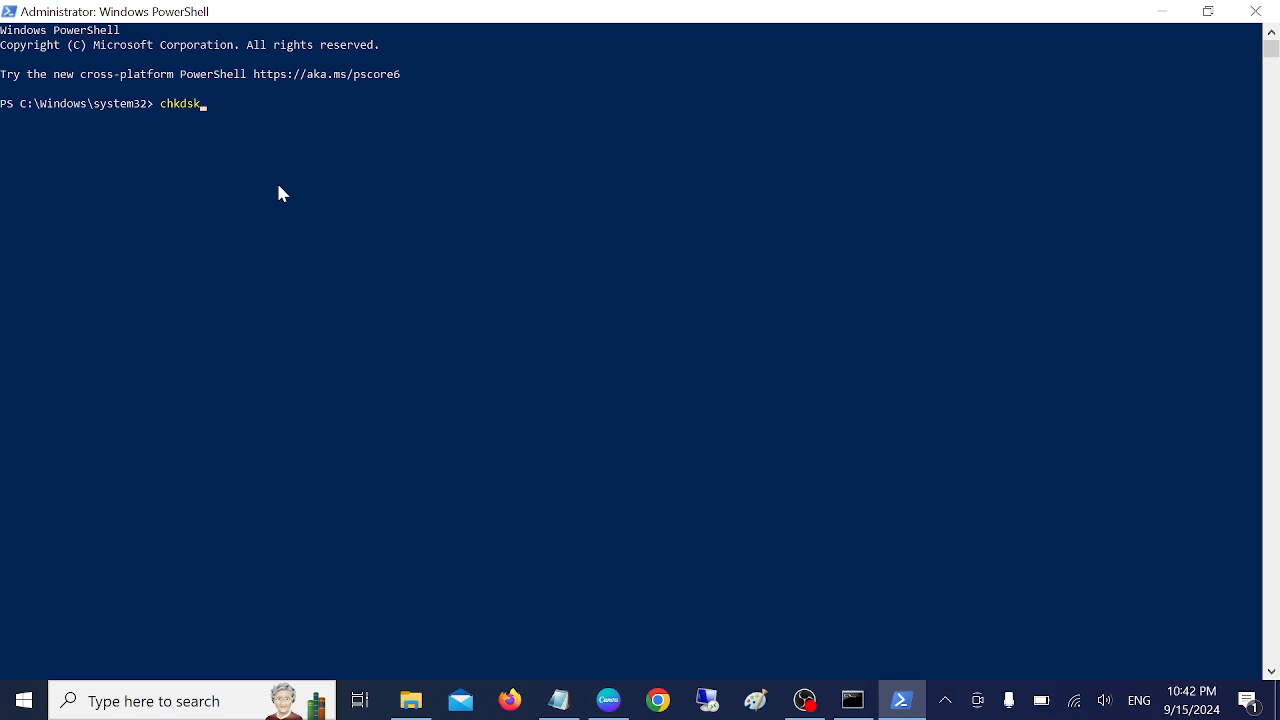
{"action": "key", "text": "Enter"}
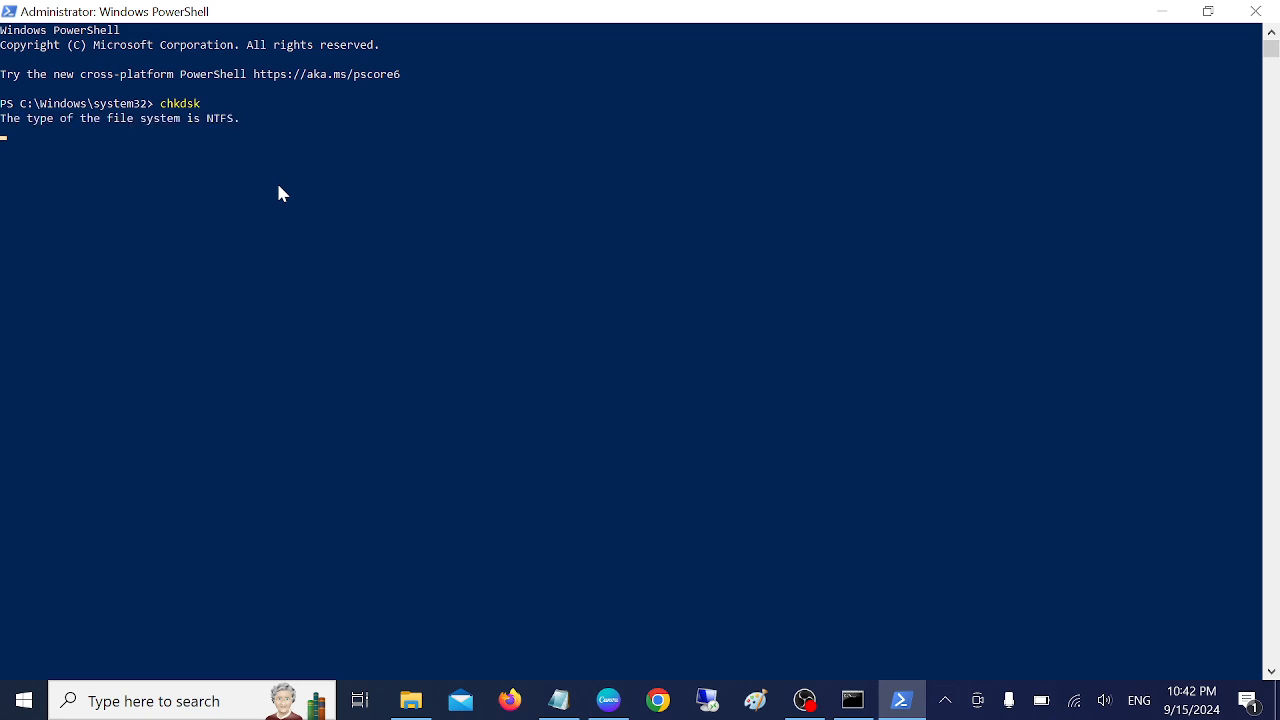
{"action": "key", "text": "Enter"}
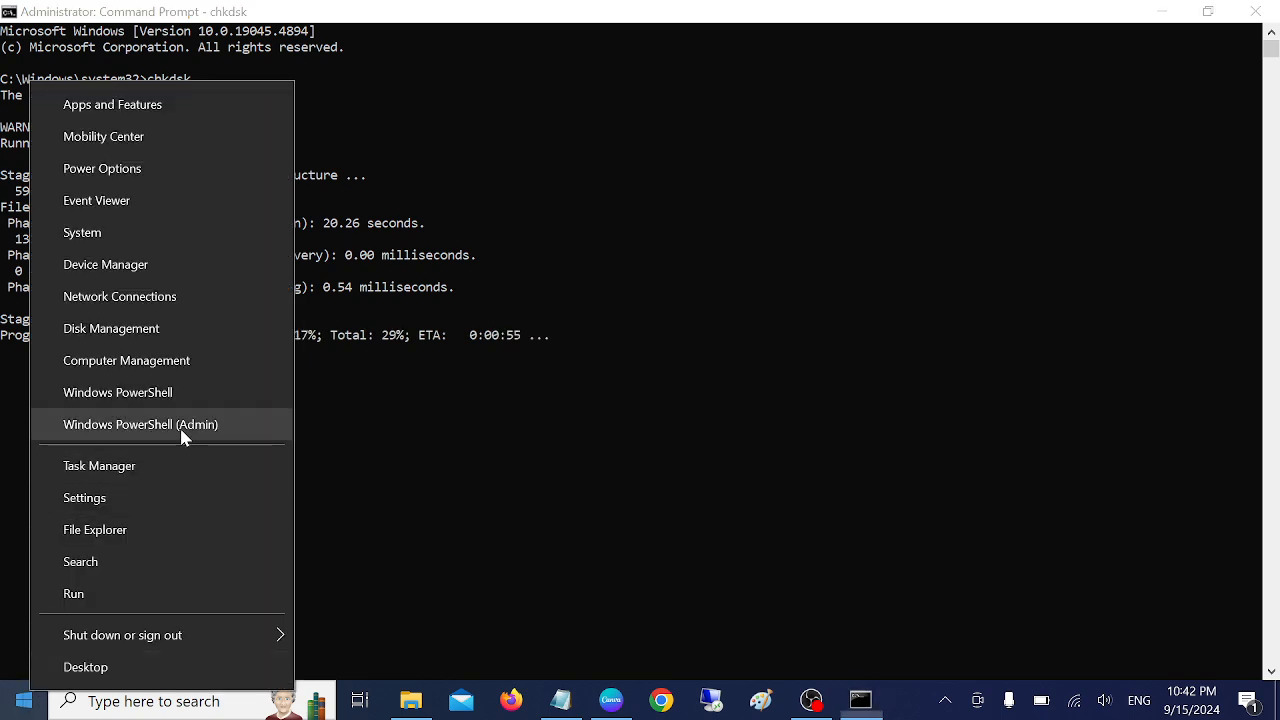
{"action": "mouse_move", "coordinate": [917, 705]}
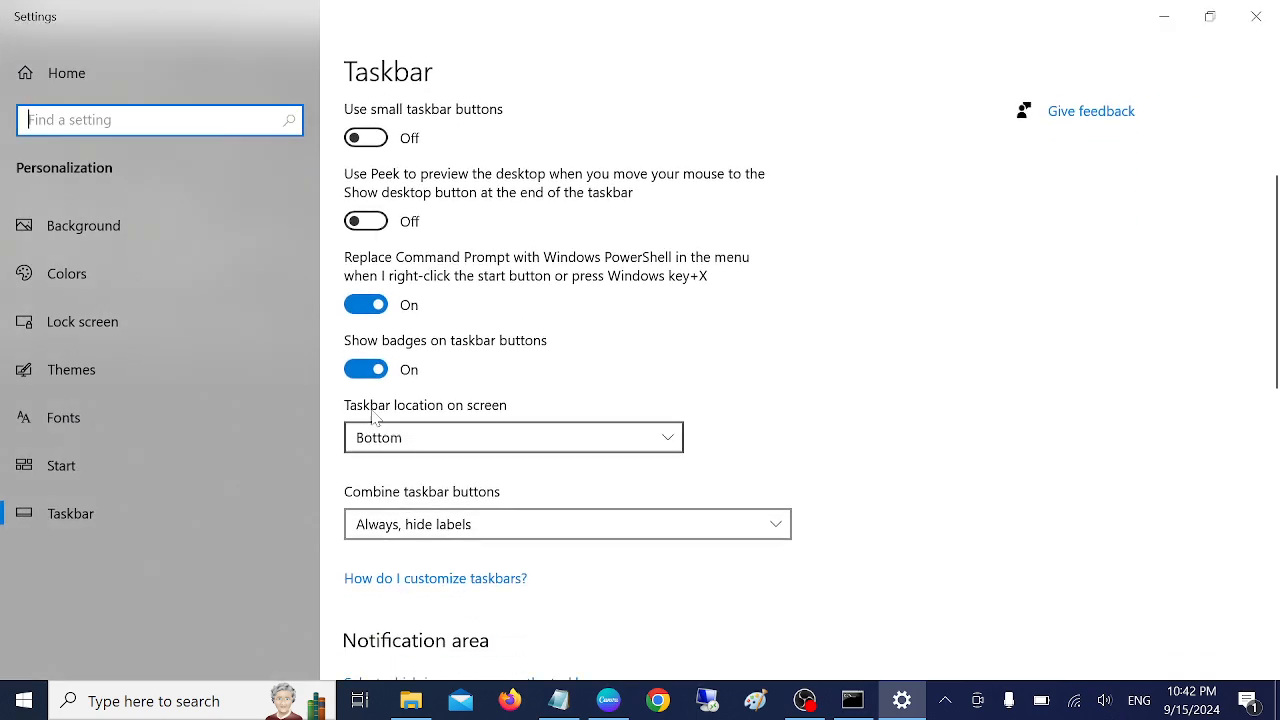
Step: Turn off 'Replace Command Prompt with Windows PowerShell' and confirm the Win+X menu lists Command Prompt (Admin)
{"action": "left_click", "coordinate": [365, 304]}
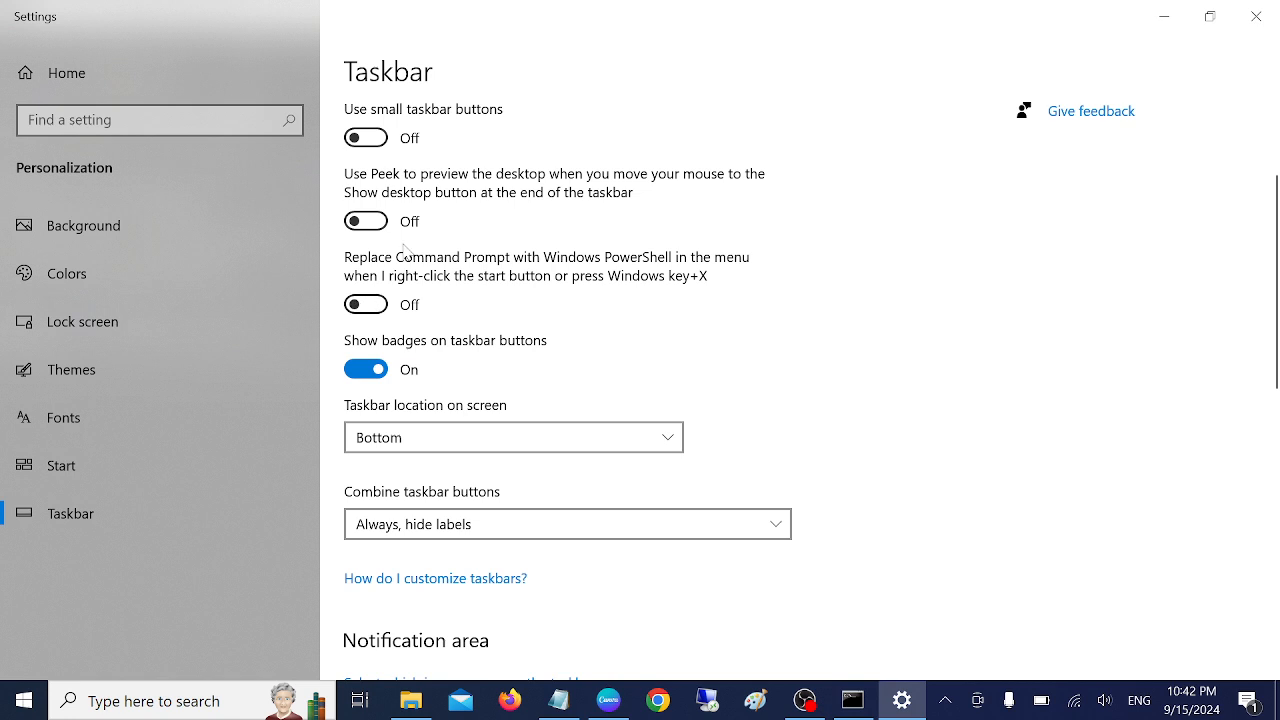
{"action": "right_click", "coordinate": [22, 700]}
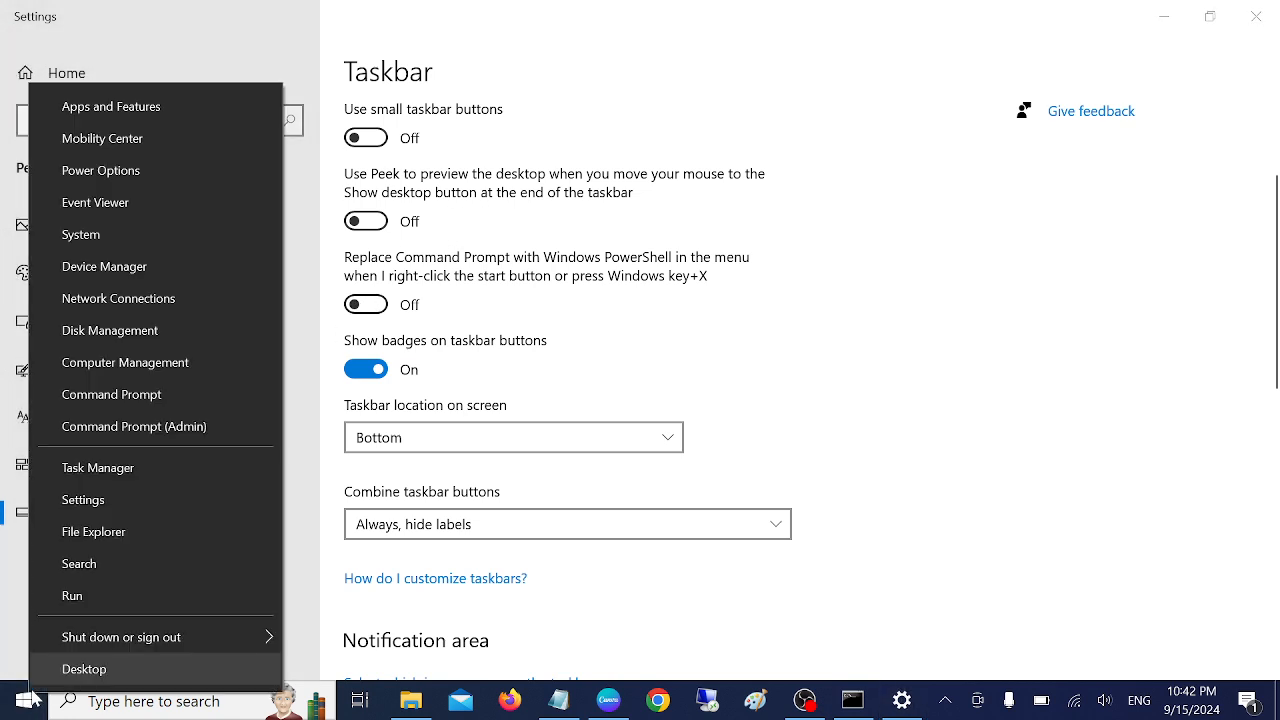